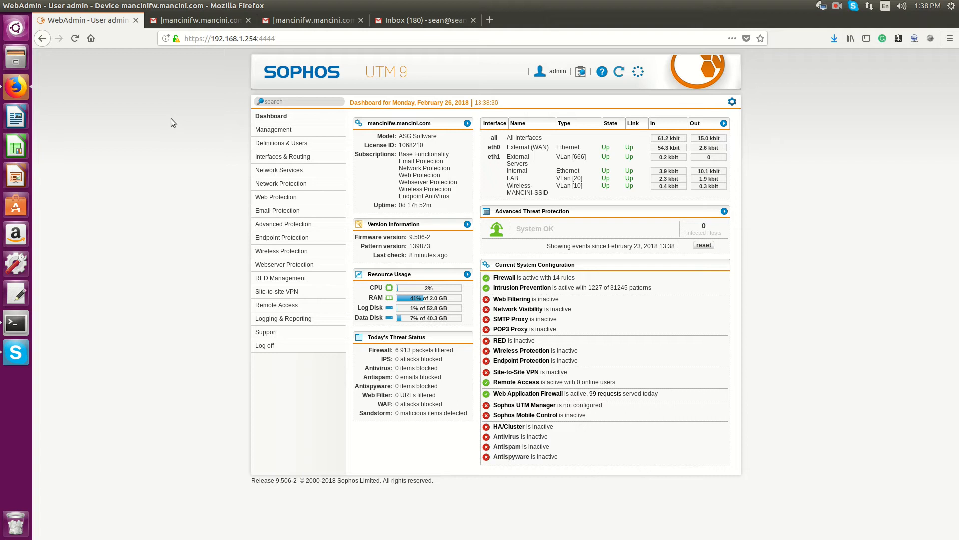
mouse_move(220, 132)
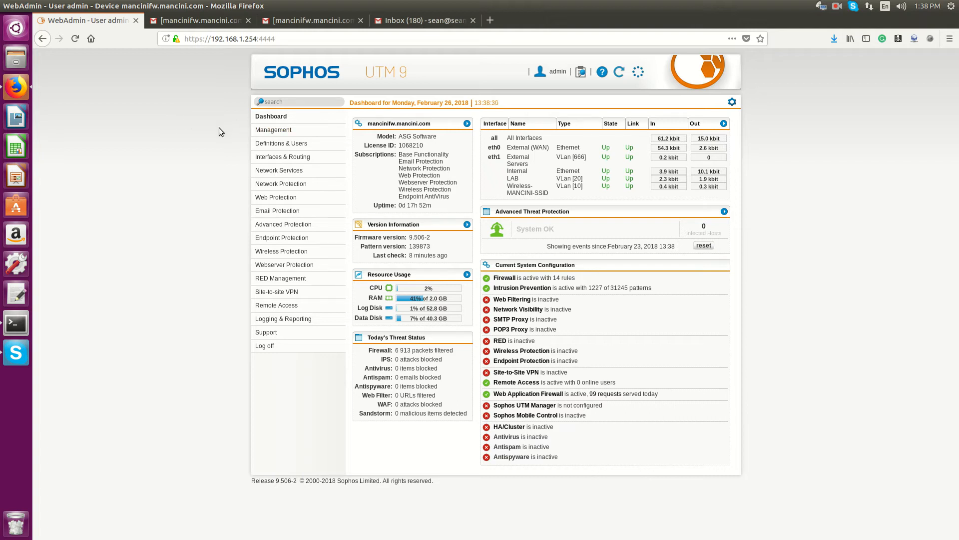
mouse_move(882, 239)
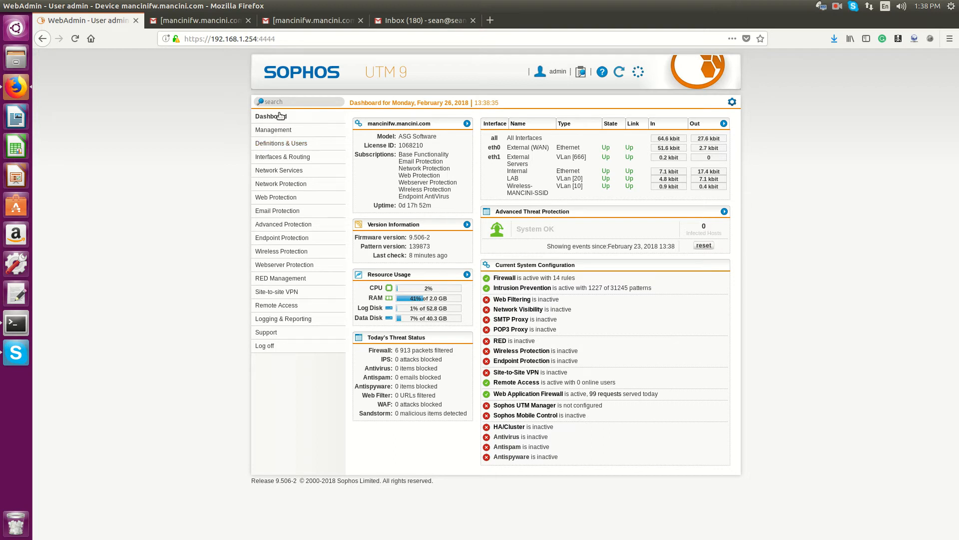
Show the Management overview with recent WebAdmin sessions and changelogs.
click(274, 129)
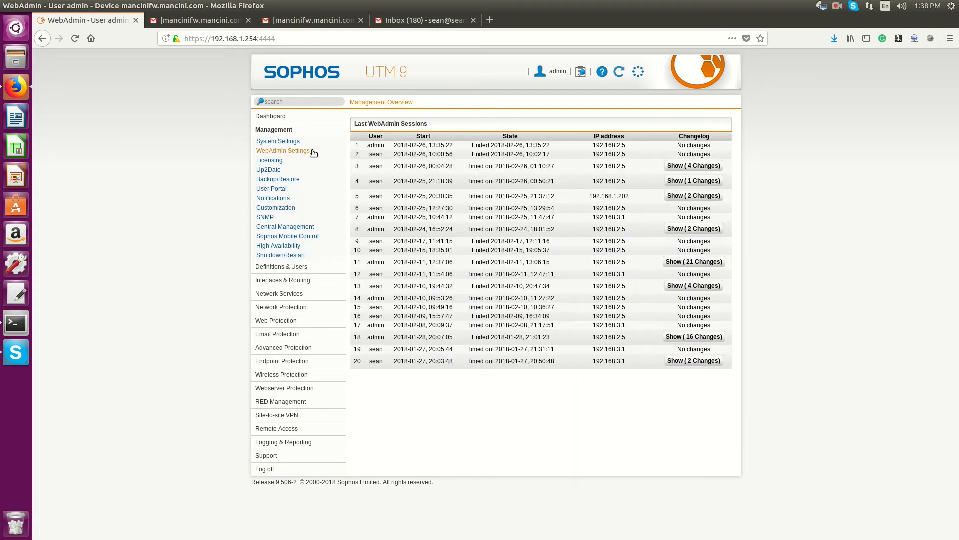
click(274, 198)
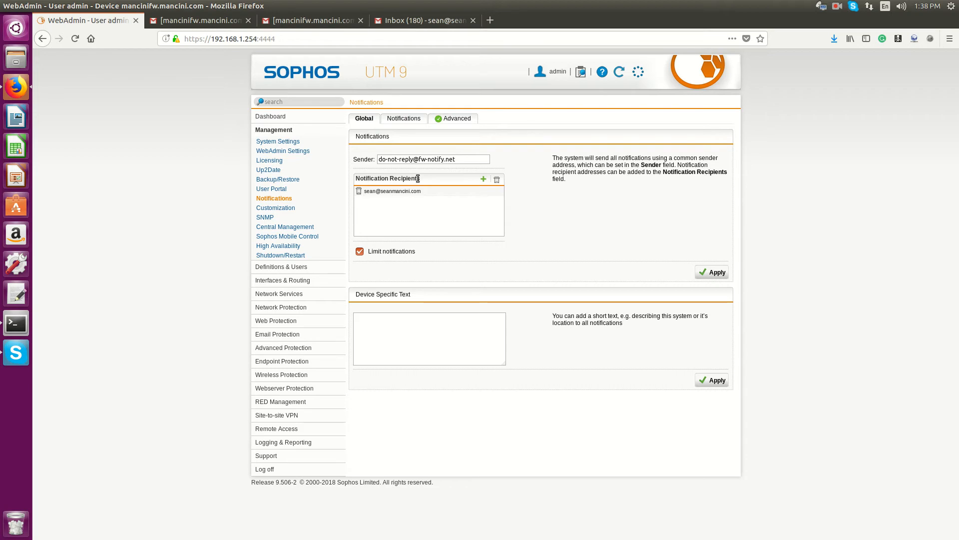
mouse_move(497, 214)
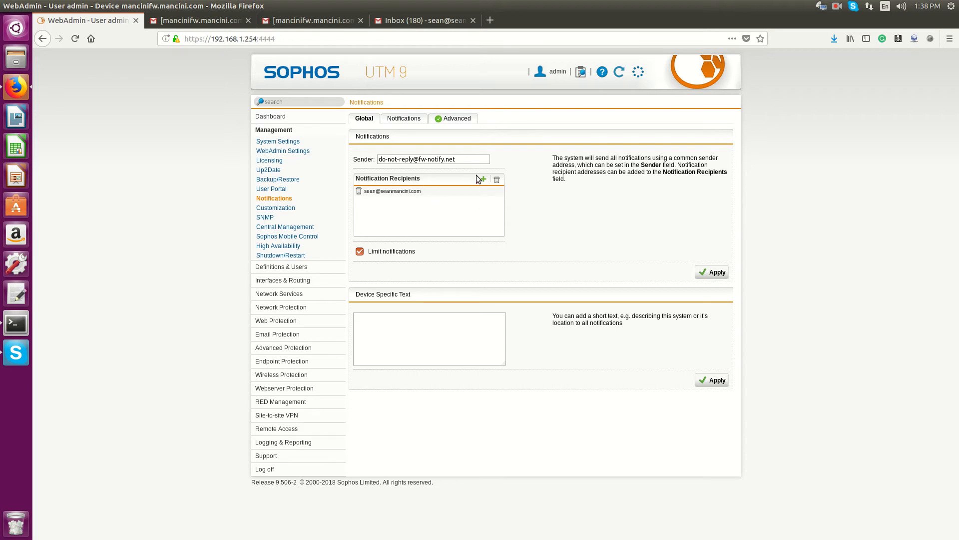
click(481, 179)
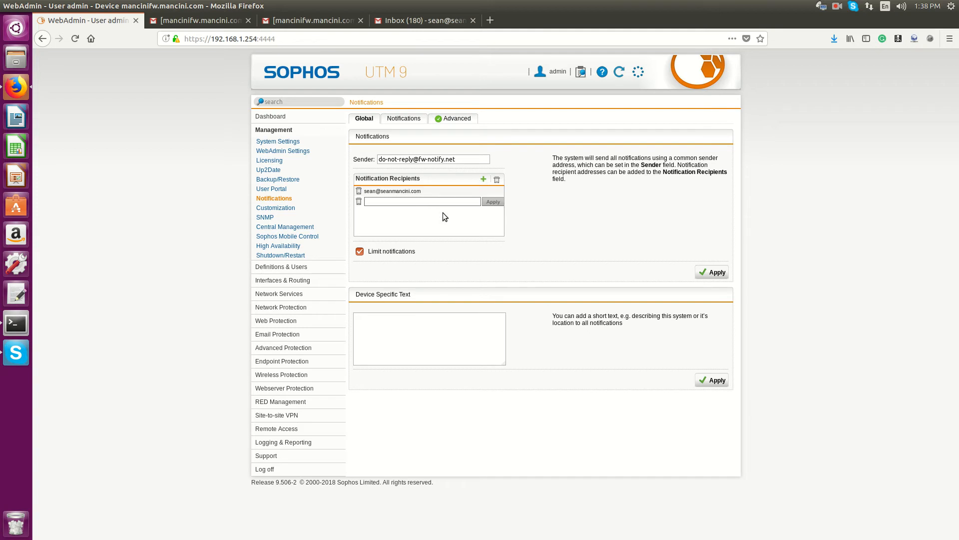
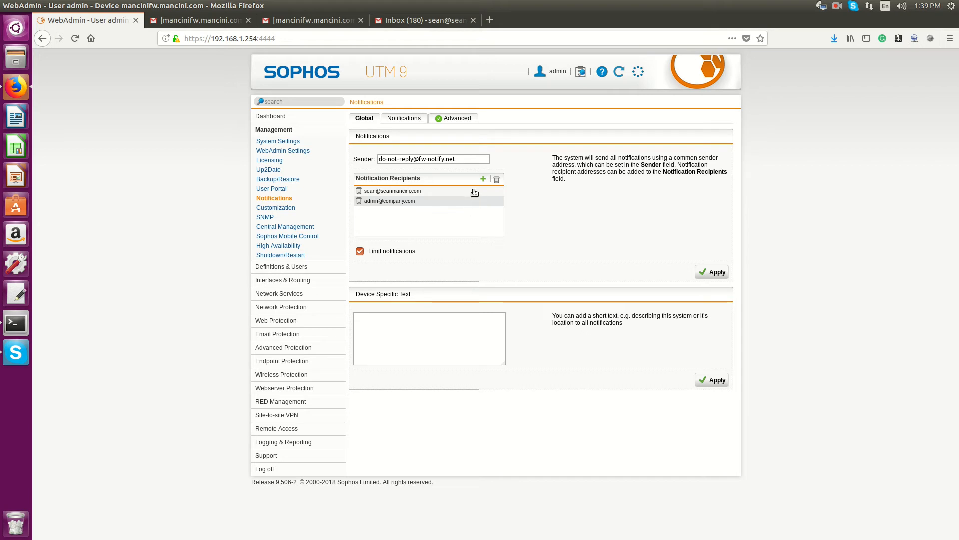
Scroll through the per-event Email and SNMP alert table and return to the top.
click(403, 118)
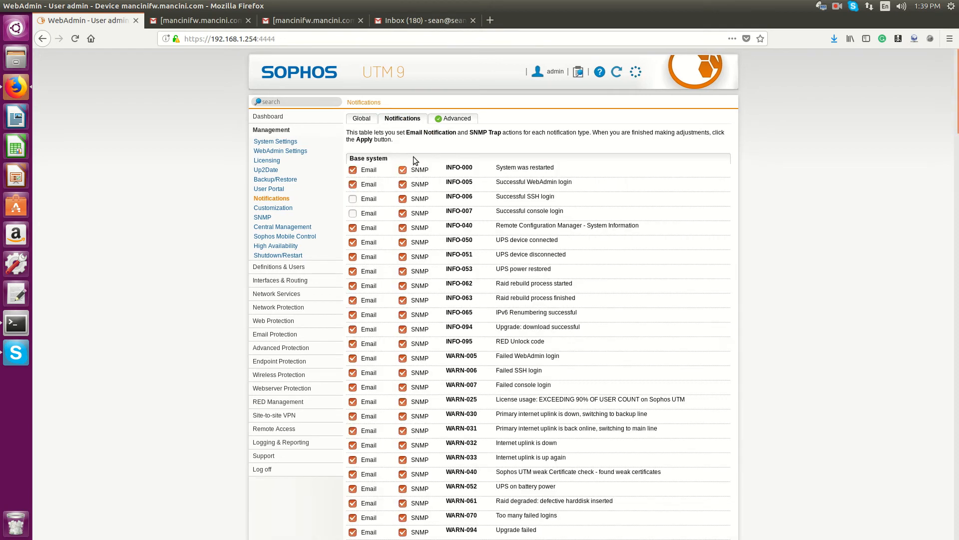
scroll(down, 3)
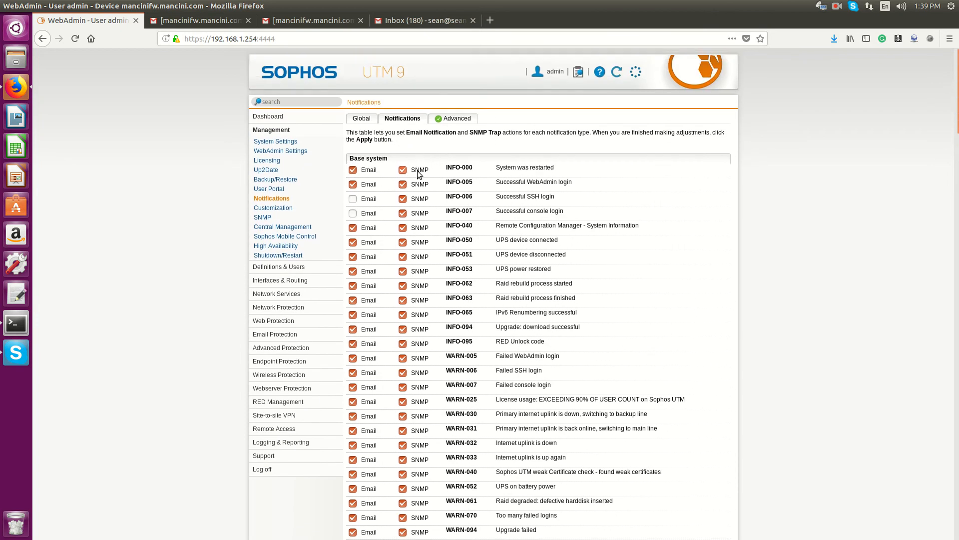
mouse_move(468, 196)
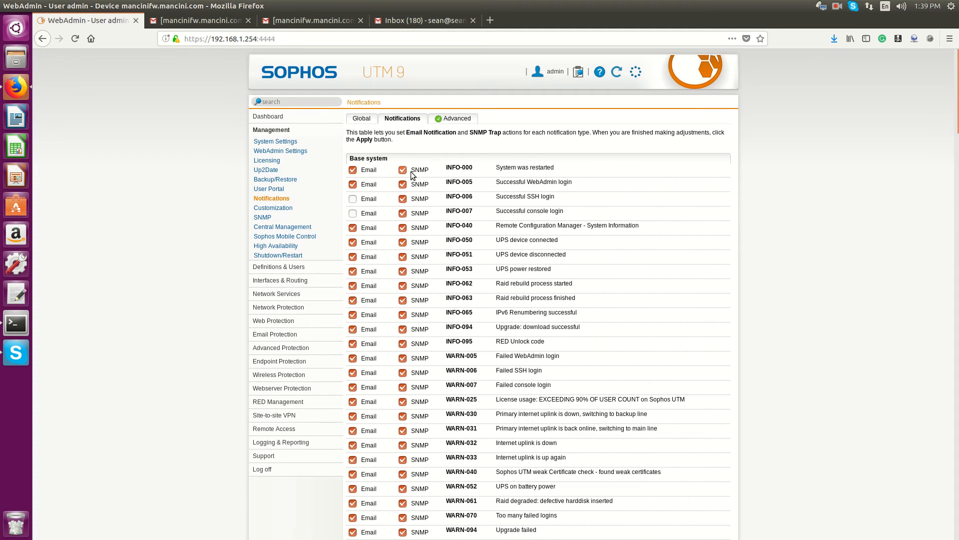
mouse_move(454, 176)
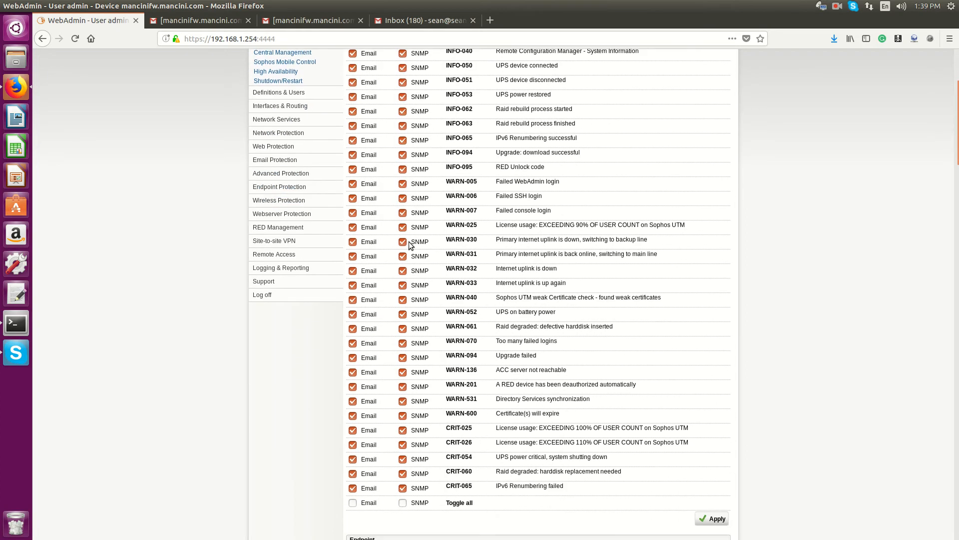
scroll(down, 3)
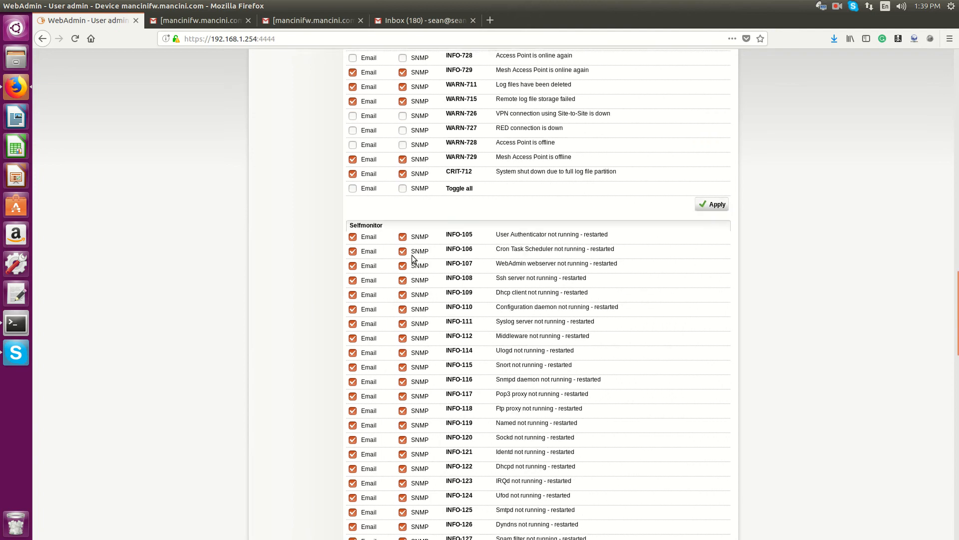
scroll(down, 3)
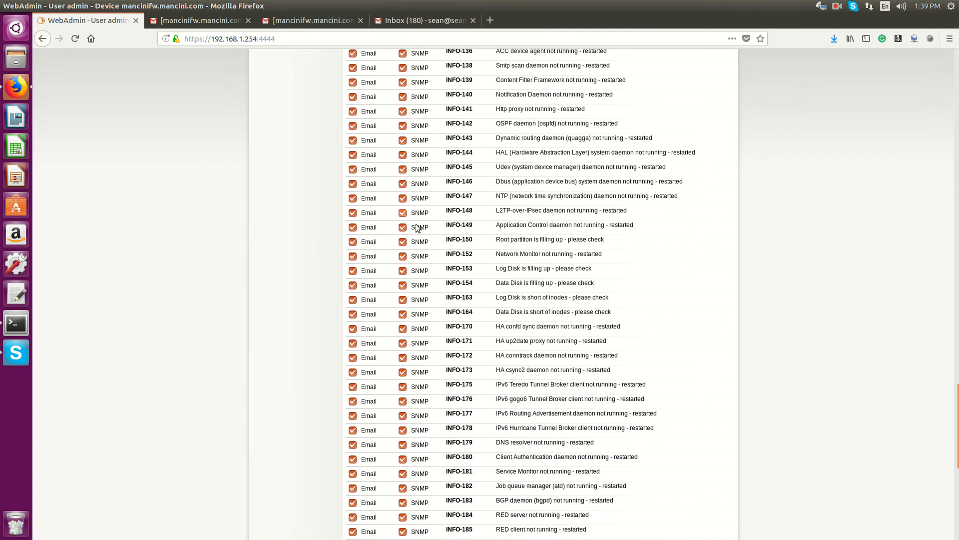
scroll(down, 3)
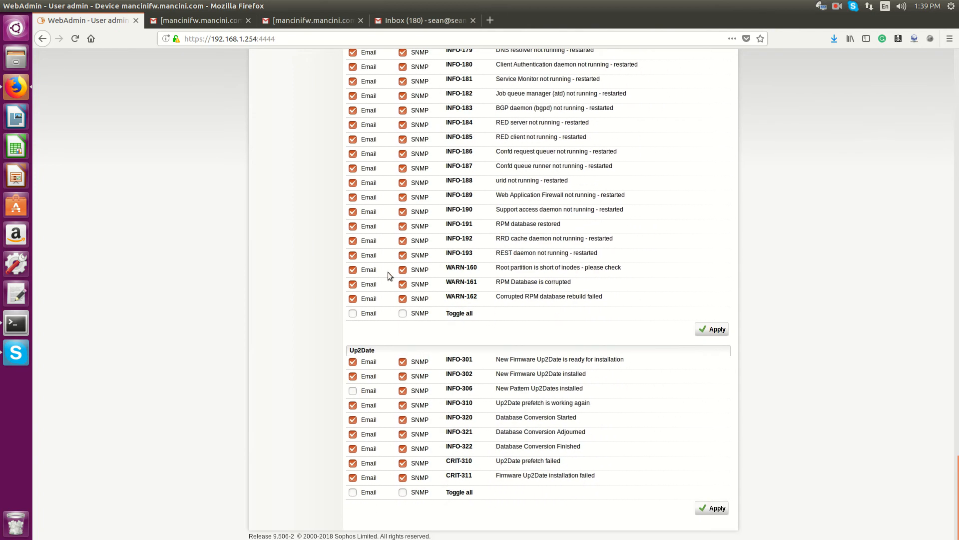
scroll(up, 3)
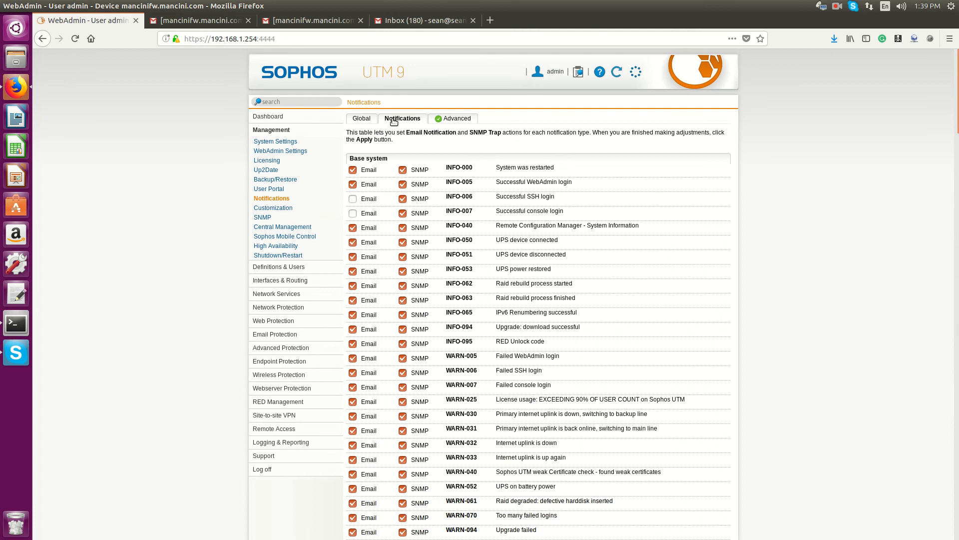
View the Gmail SMTP smarthost settings on Advanced and start a new SMTP server network definition.
click(457, 118)
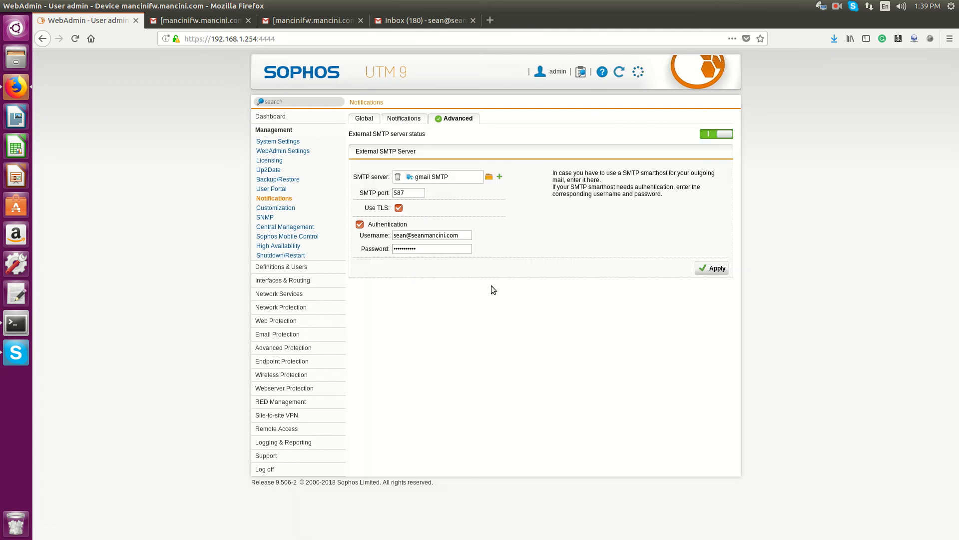
mouse_move(467, 206)
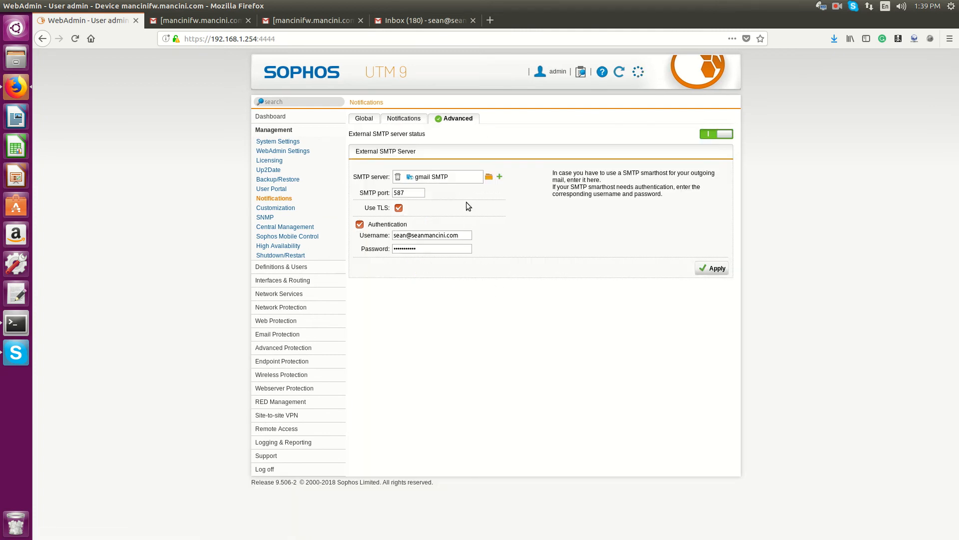
mouse_move(433, 191)
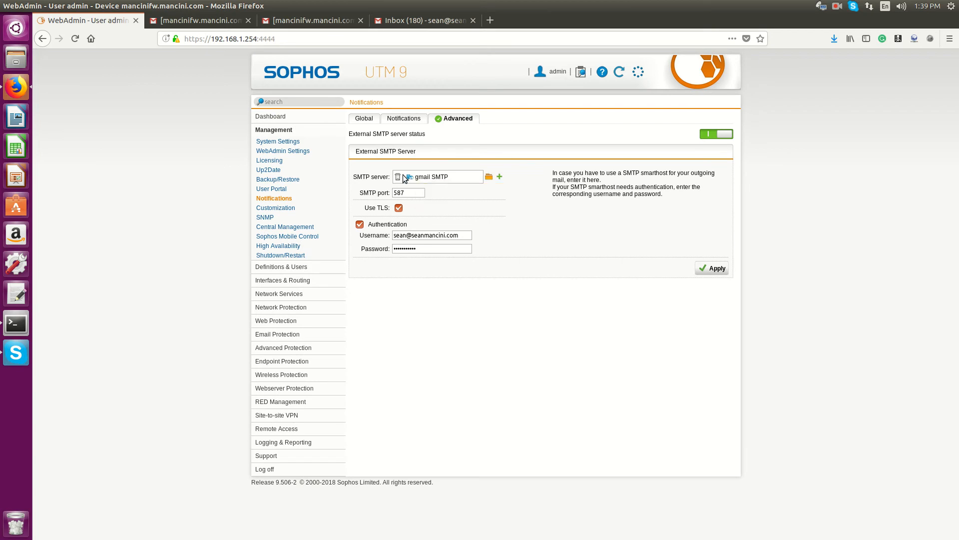
mouse_move(424, 181)
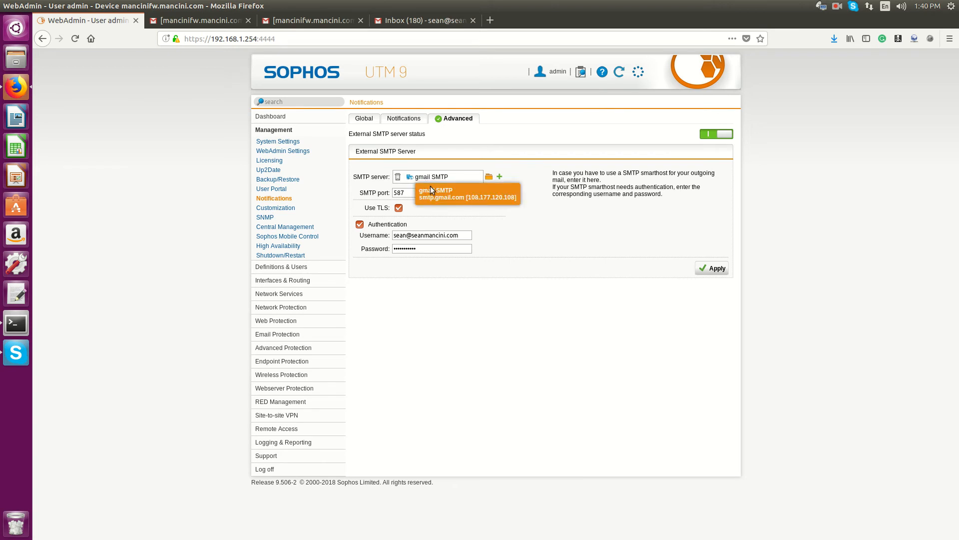
mouse_move(432, 190)
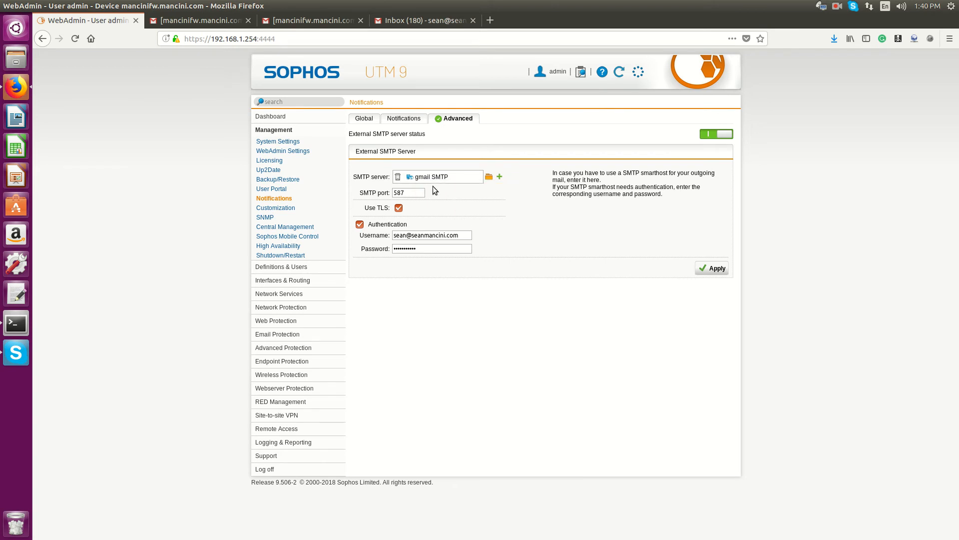
mouse_move(498, 177)
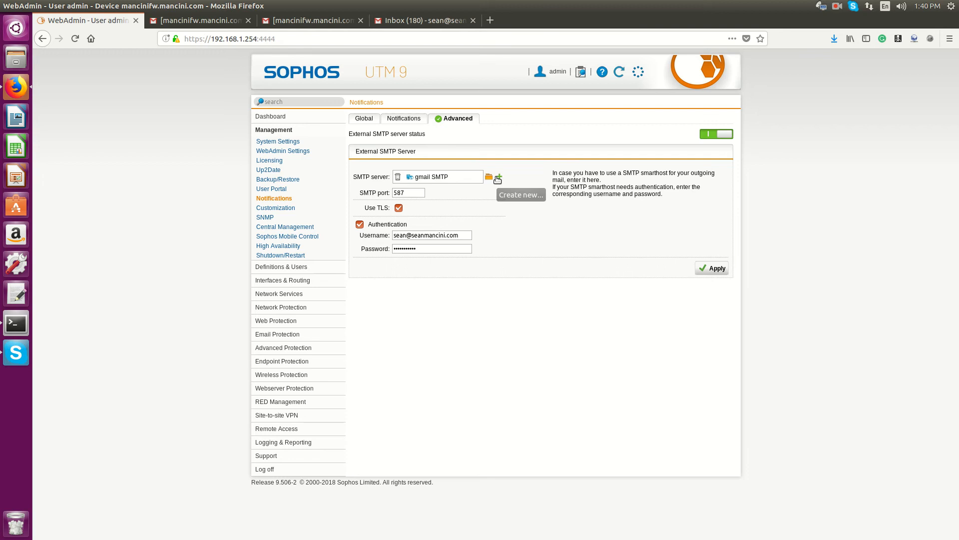
mouse_move(499, 178)
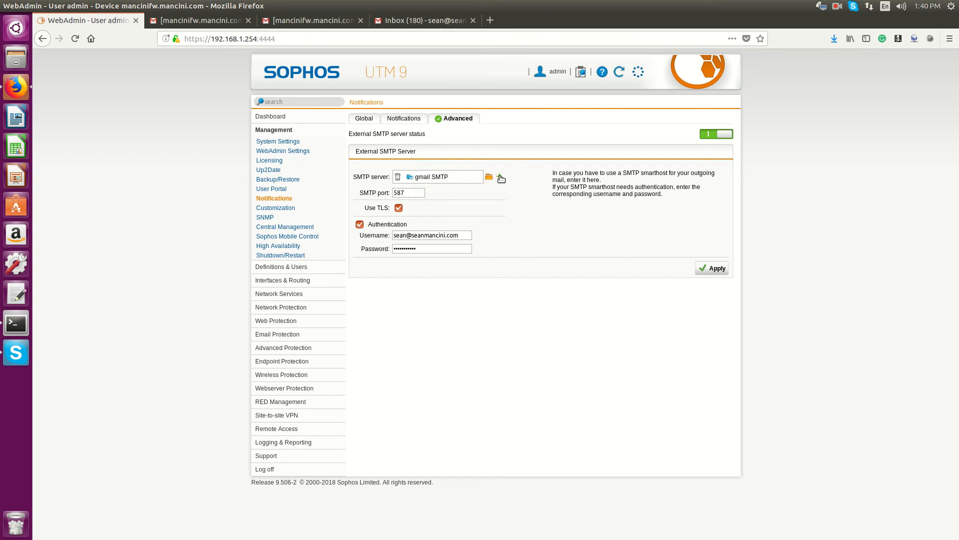
click(501, 178)
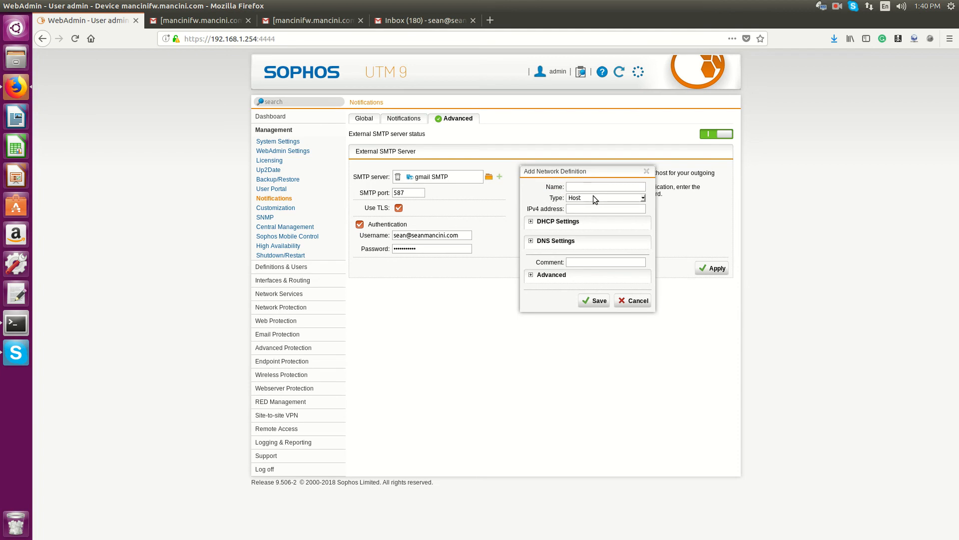
Browse the definition types and choose DNS host for the new network definition.
click(605, 197)
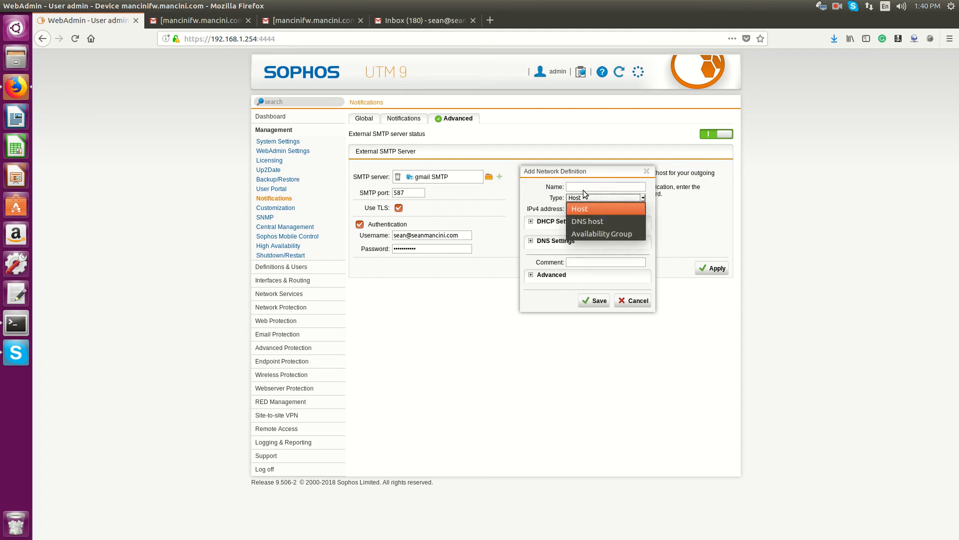
click(579, 208)
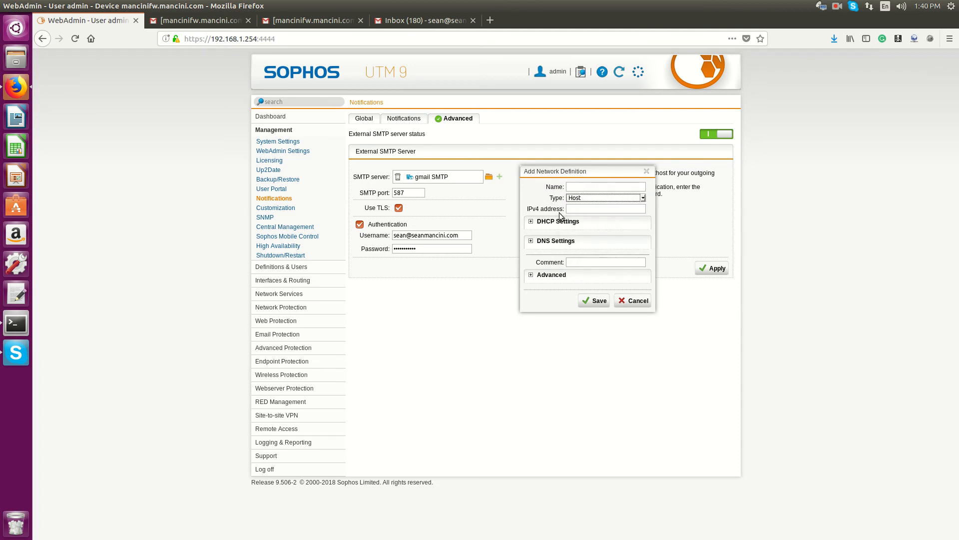
click(604, 197)
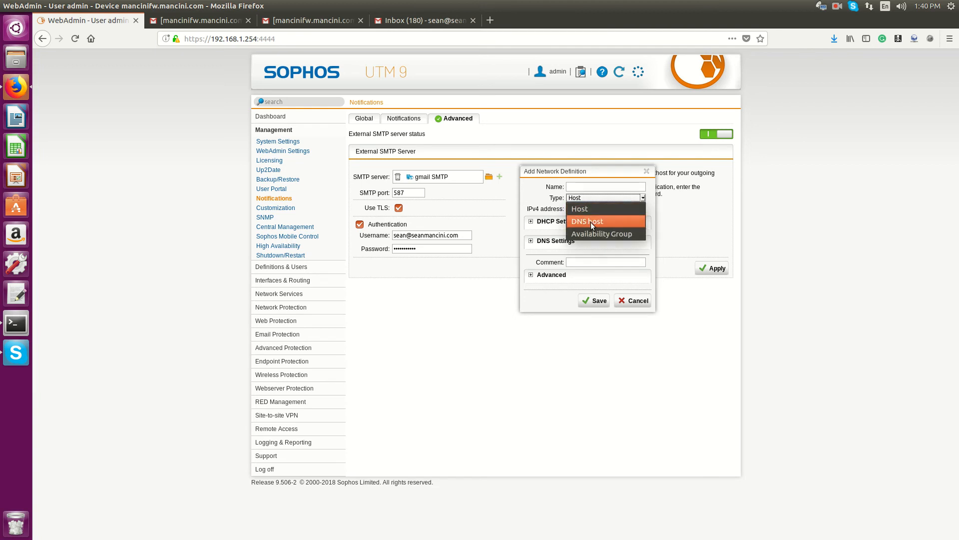
click(580, 209)
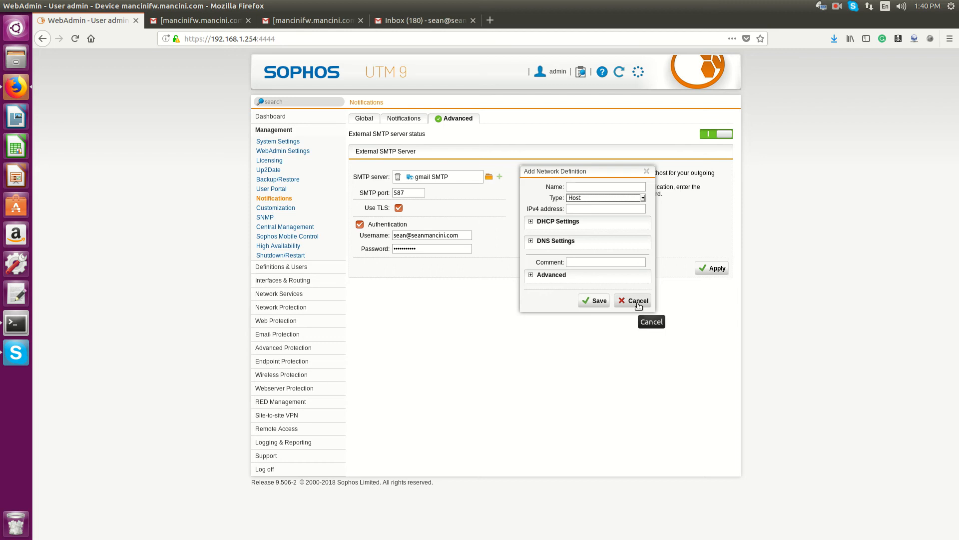
Cancel the new network definition and confirm TLS stays enabled for the port 587 smarthost.
click(634, 301)
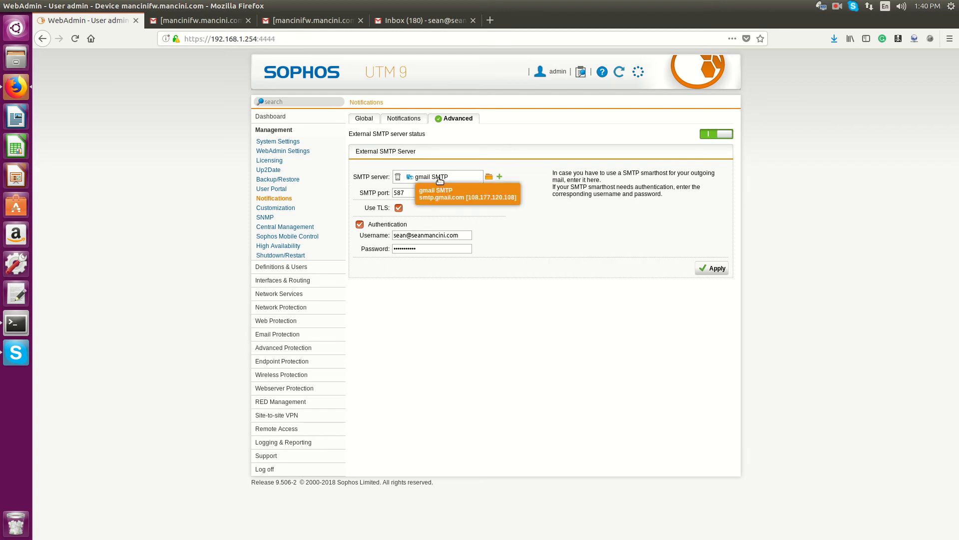
mouse_move(396, 206)
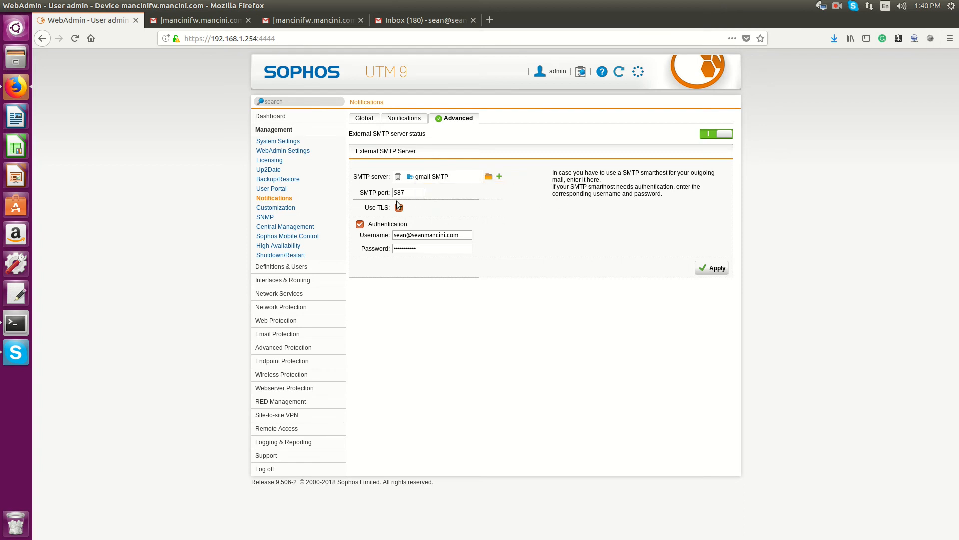
click(399, 208)
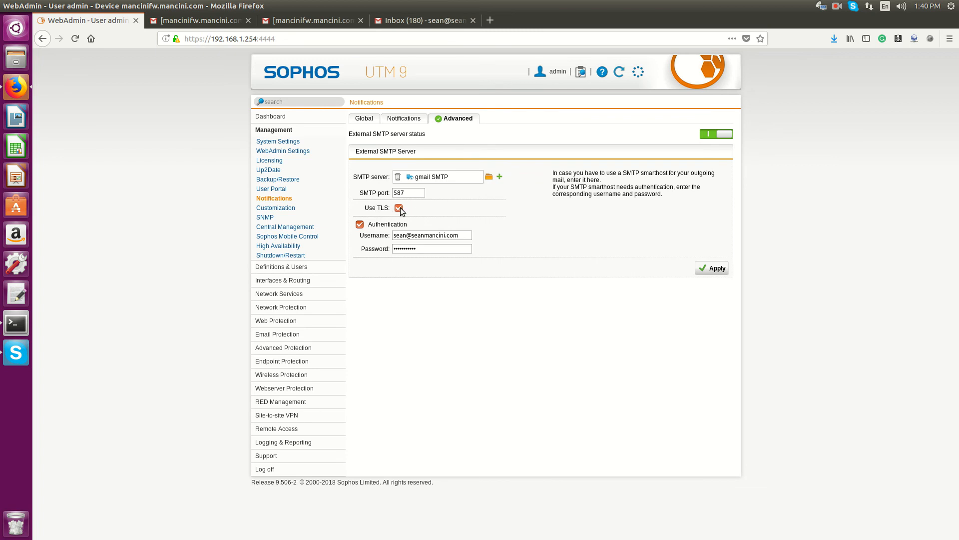
click(399, 208)
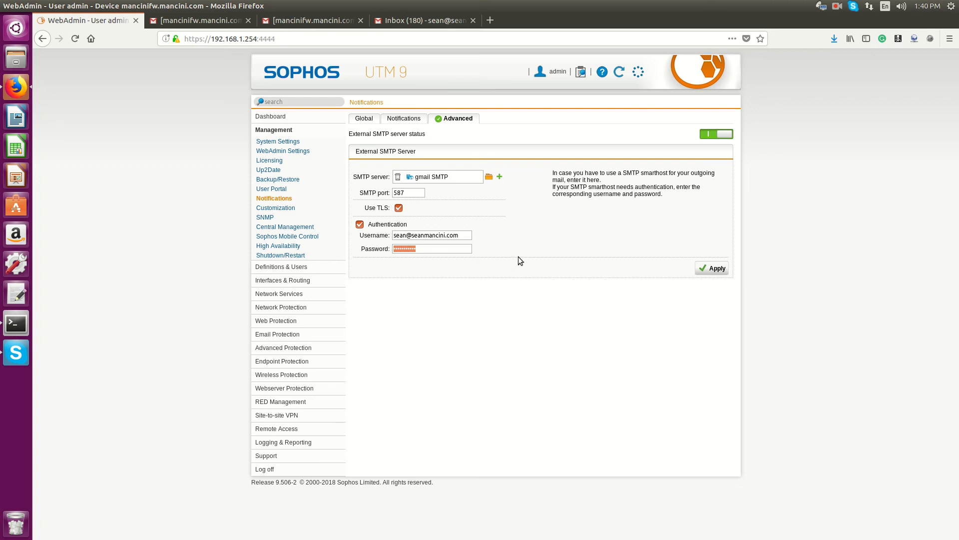
mouse_move(529, 241)
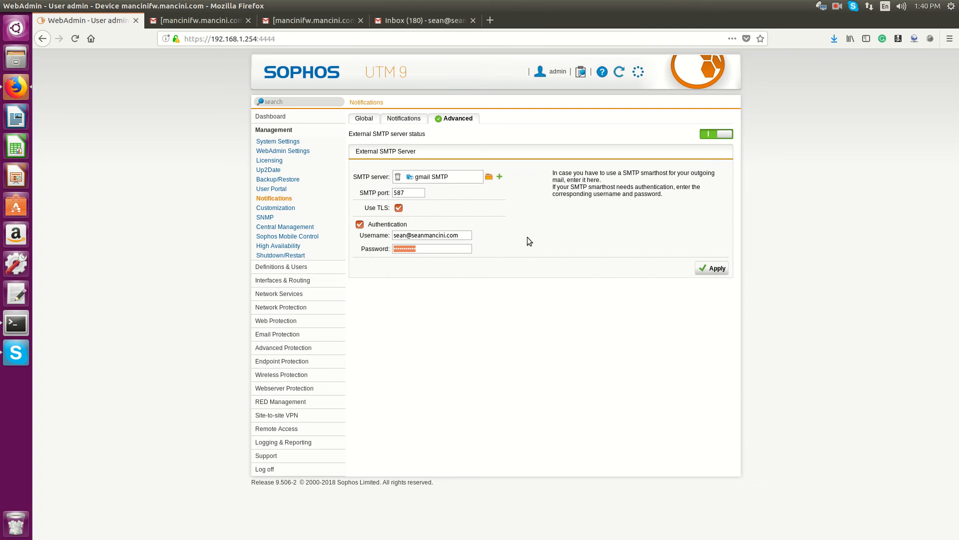
mouse_move(530, 241)
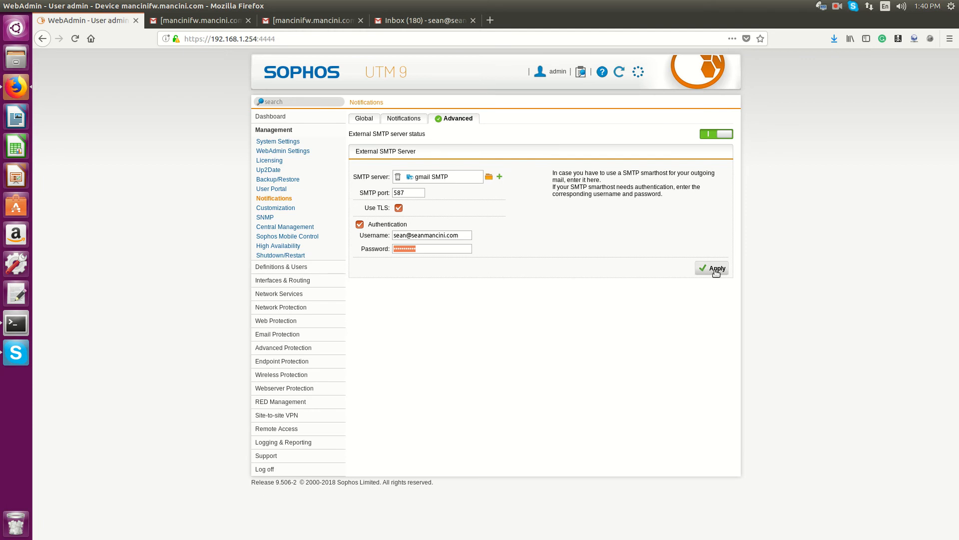
Apply the External SMTP Server settings and return to the Notifications tab.
click(716, 268)
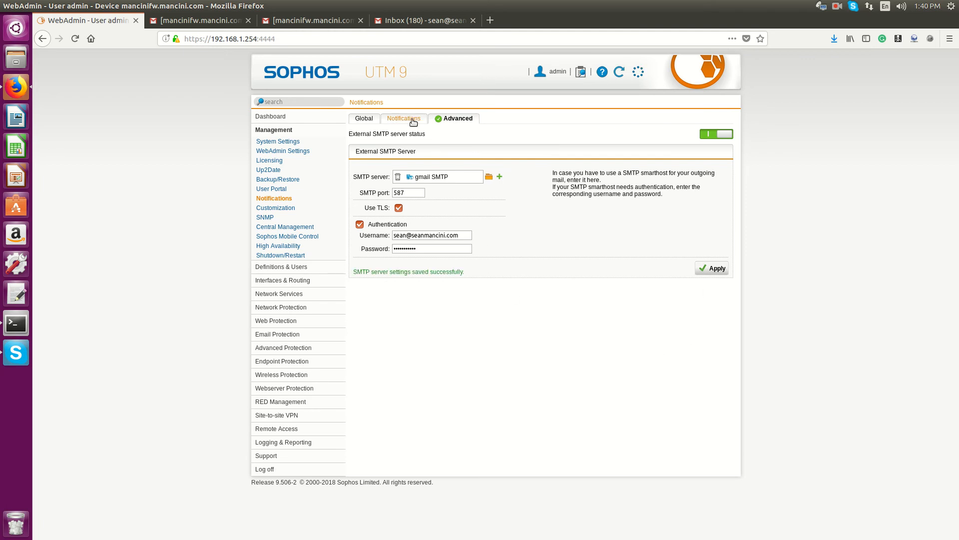
click(364, 118)
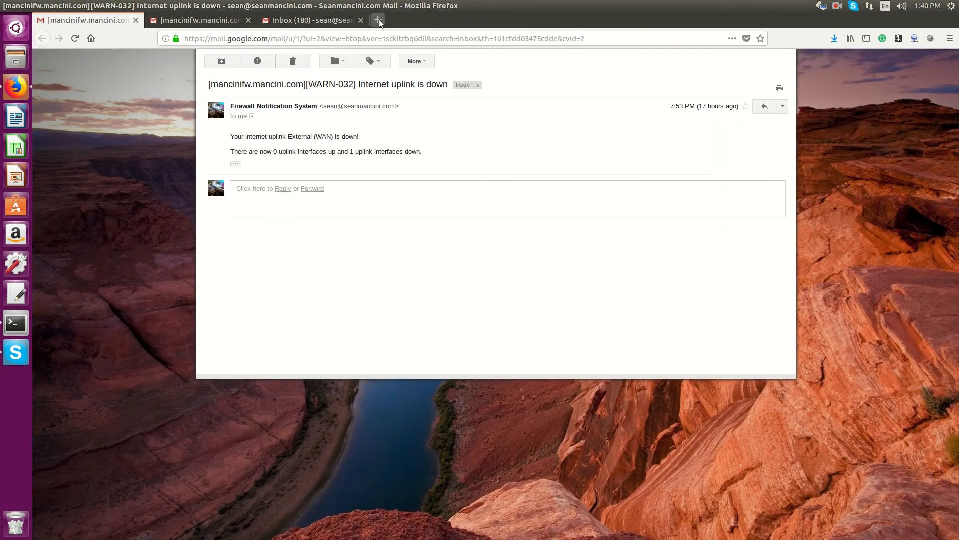
click(377, 20)
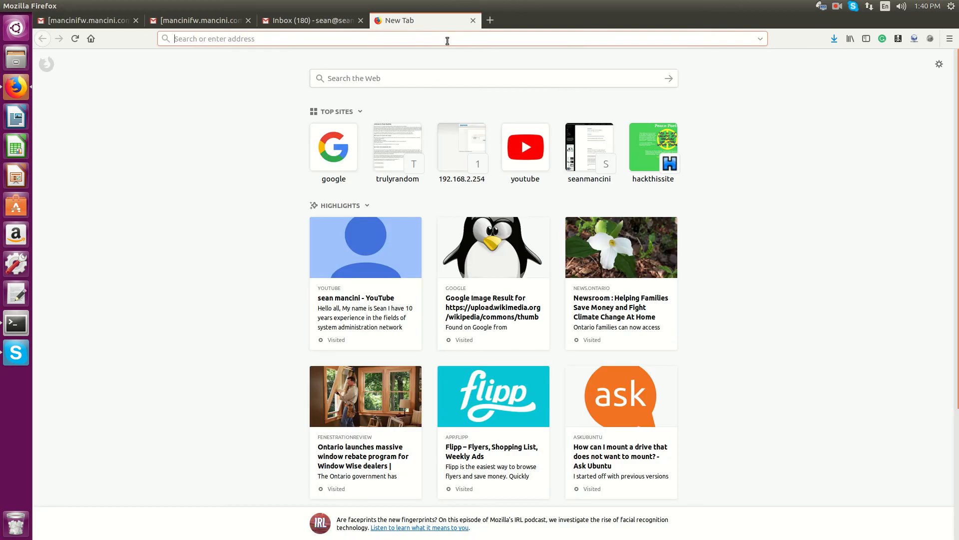
mouse_move(164, 199)
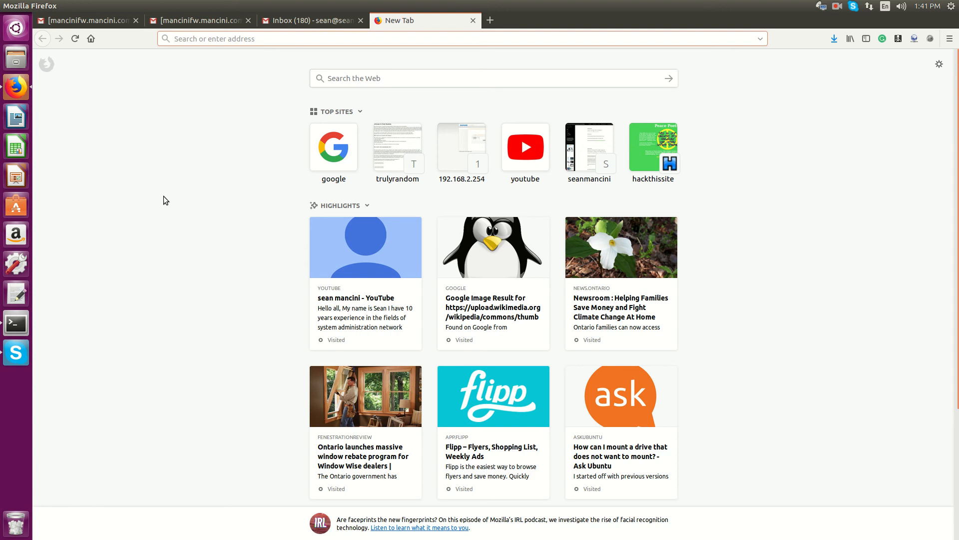
text(htpp)
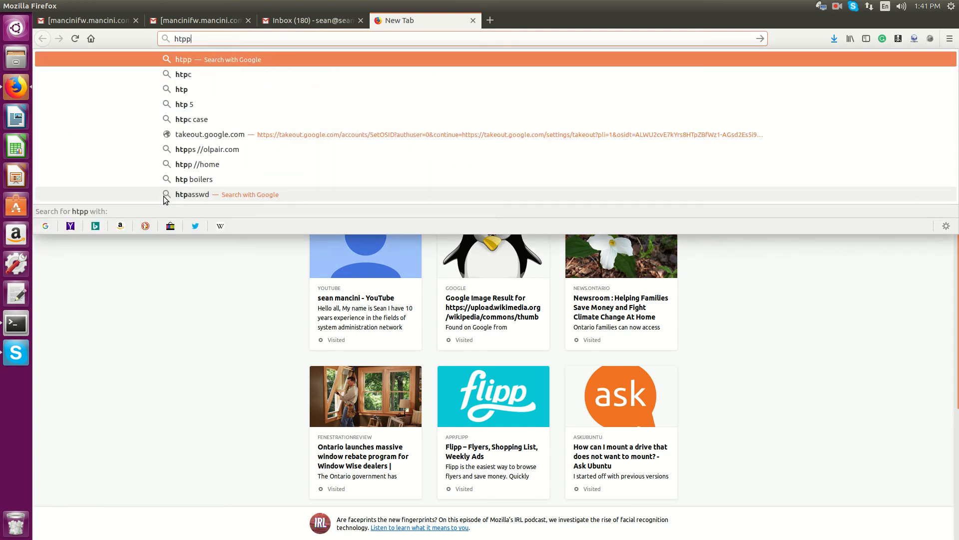
key(BackSpace)
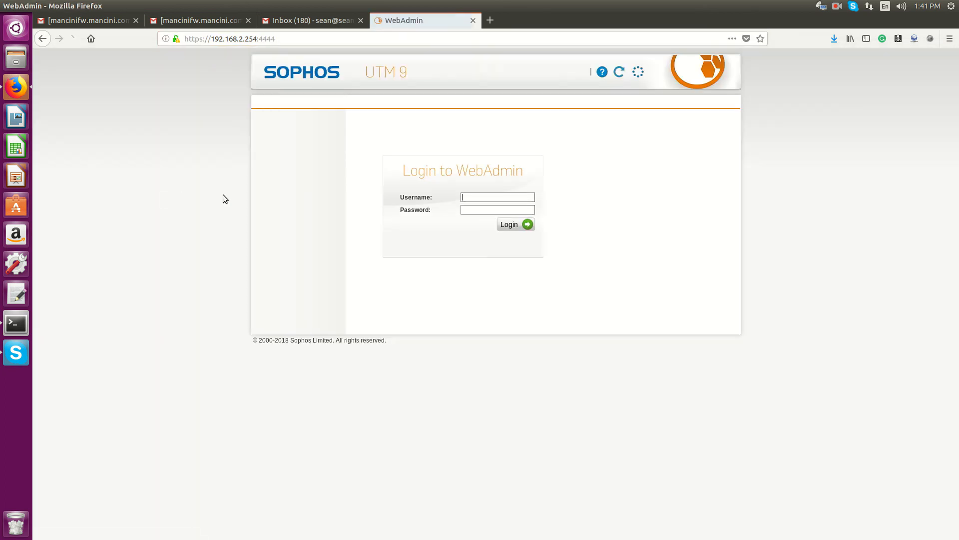
text(sean)
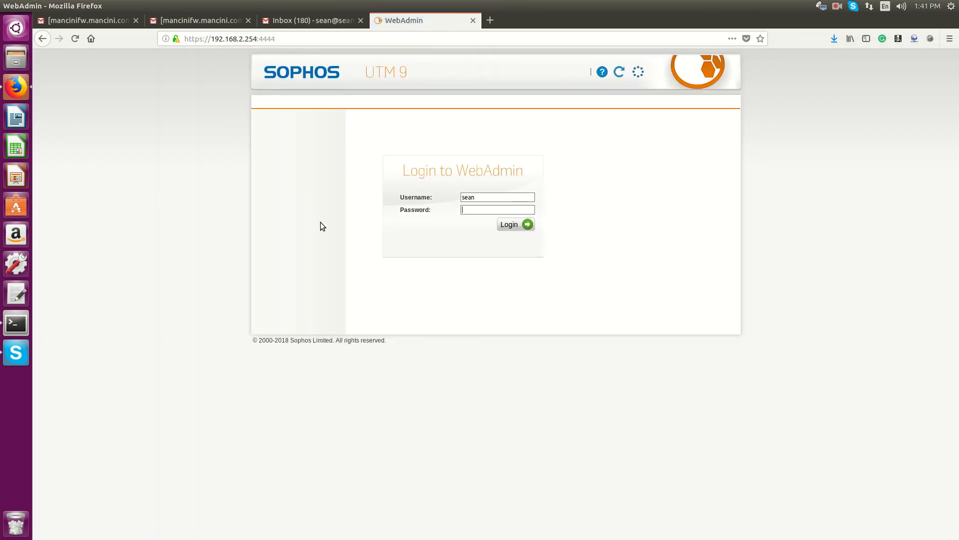
click(515, 224)
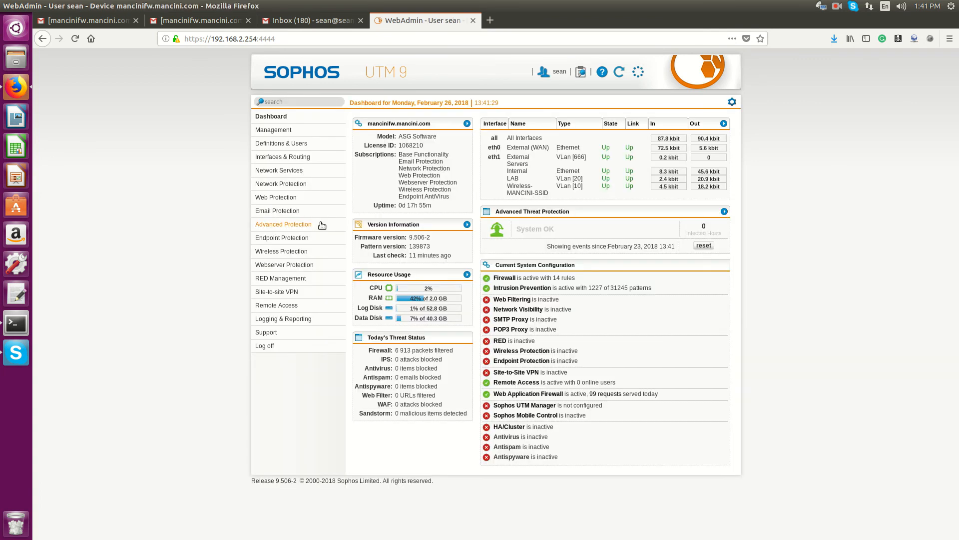
mouse_move(227, 112)
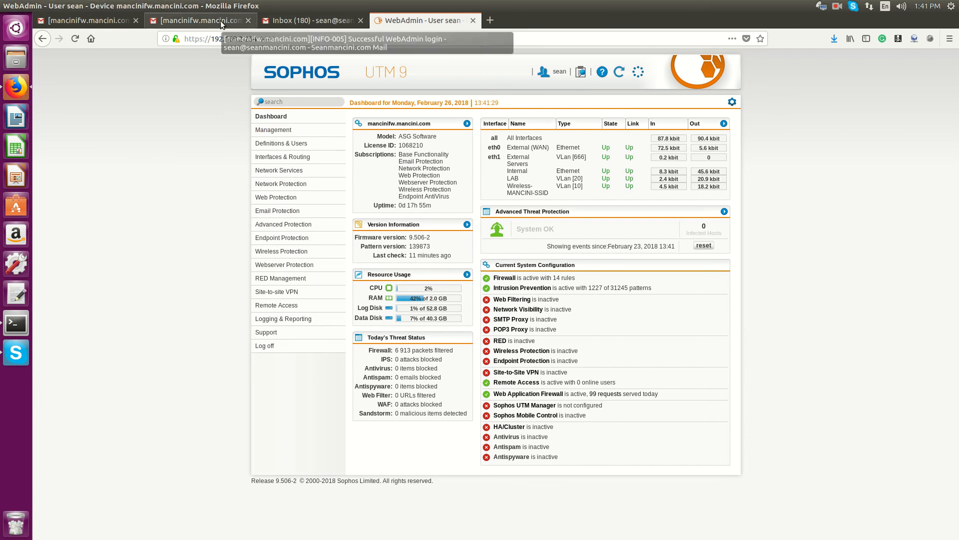
click(86, 20)
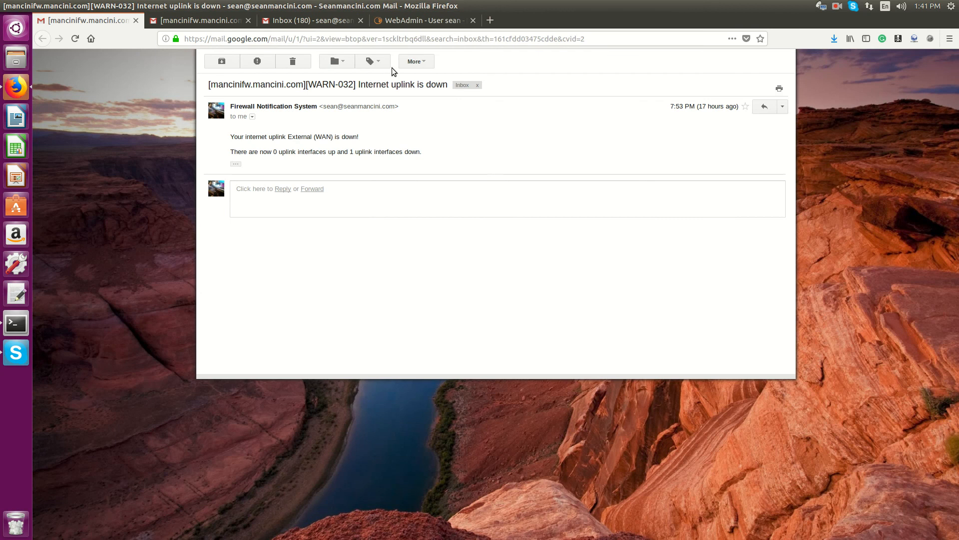
click(197, 20)
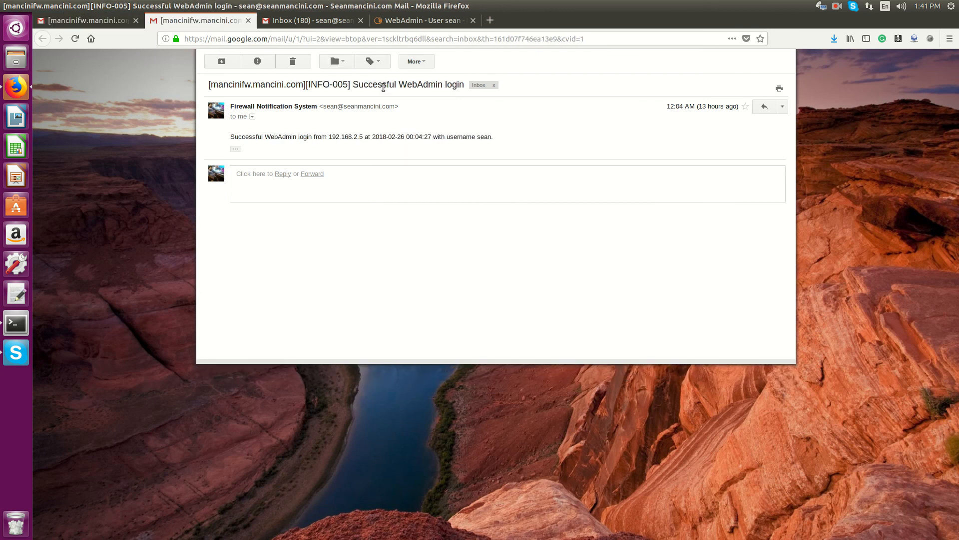
double_click(407, 84)
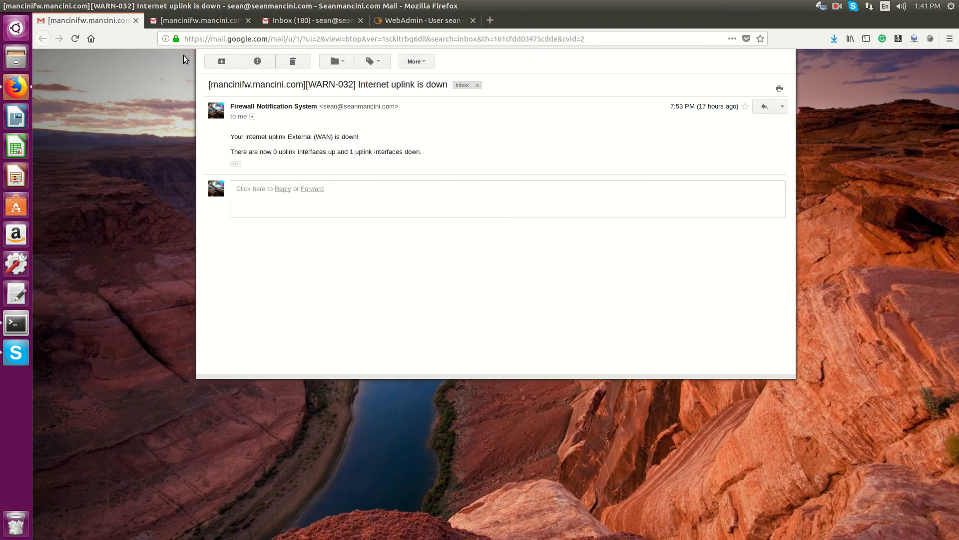
mouse_move(334, 132)
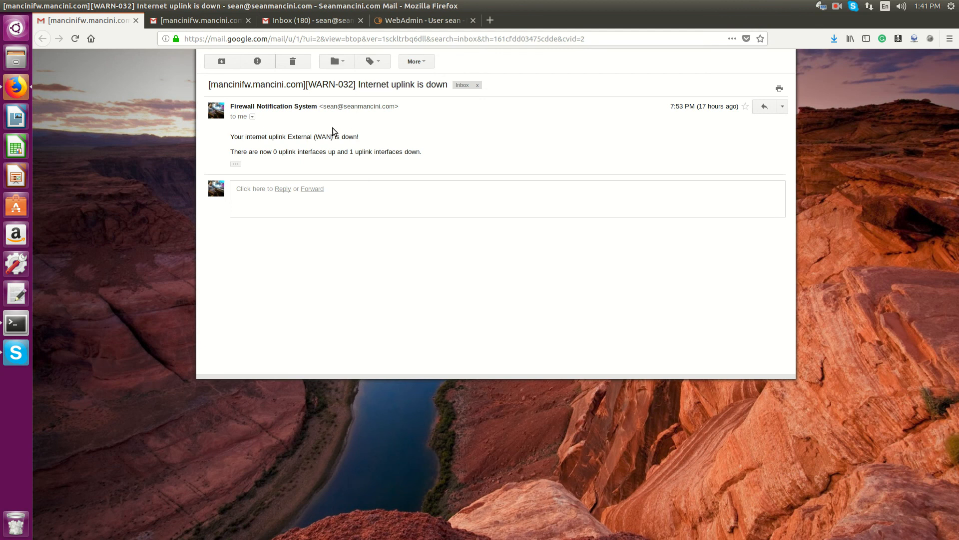
mouse_move(363, 150)
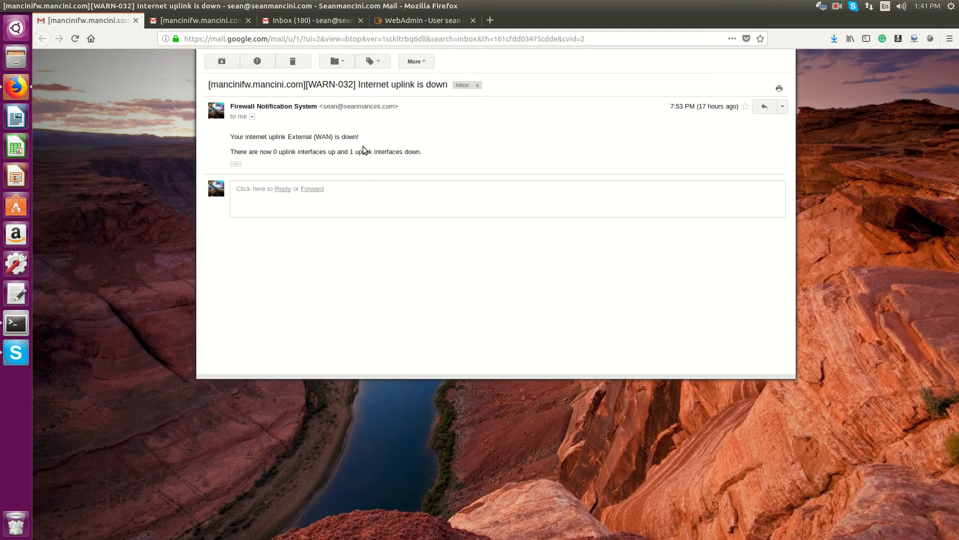
mouse_move(275, 159)
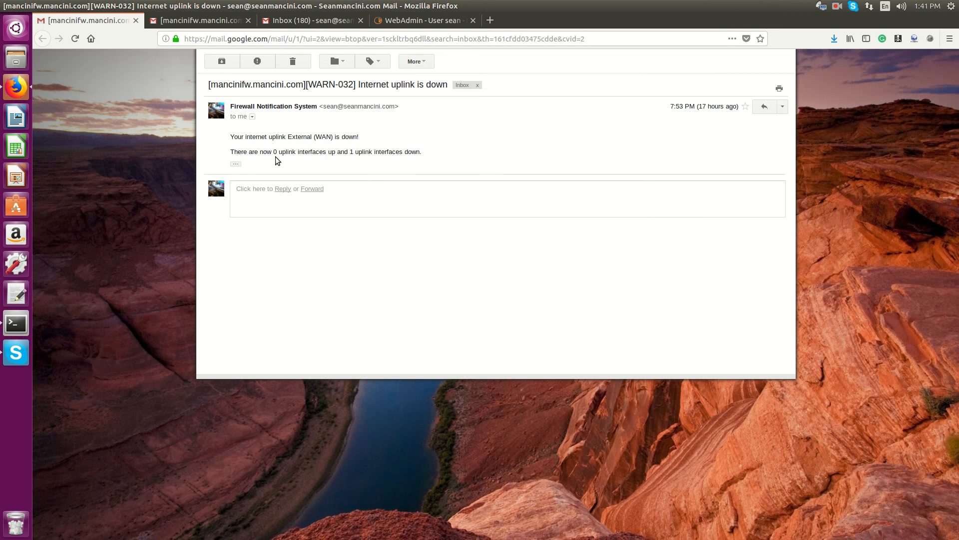
mouse_move(201, 20)
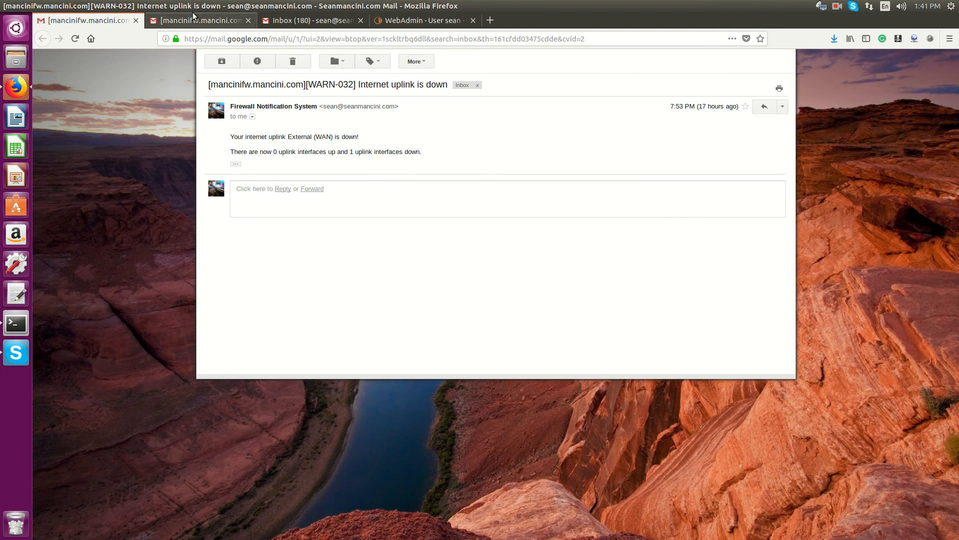
click(424, 20)
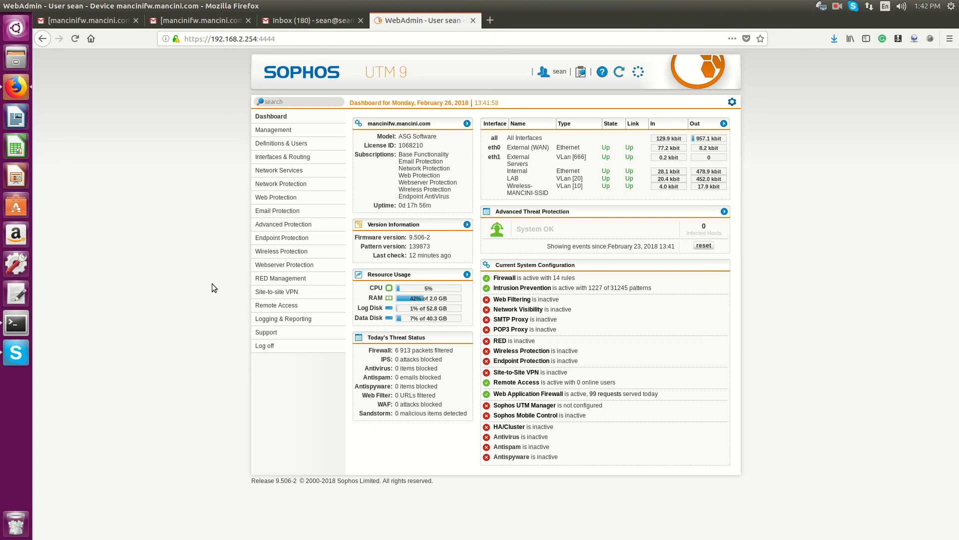
mouse_move(700, 211)
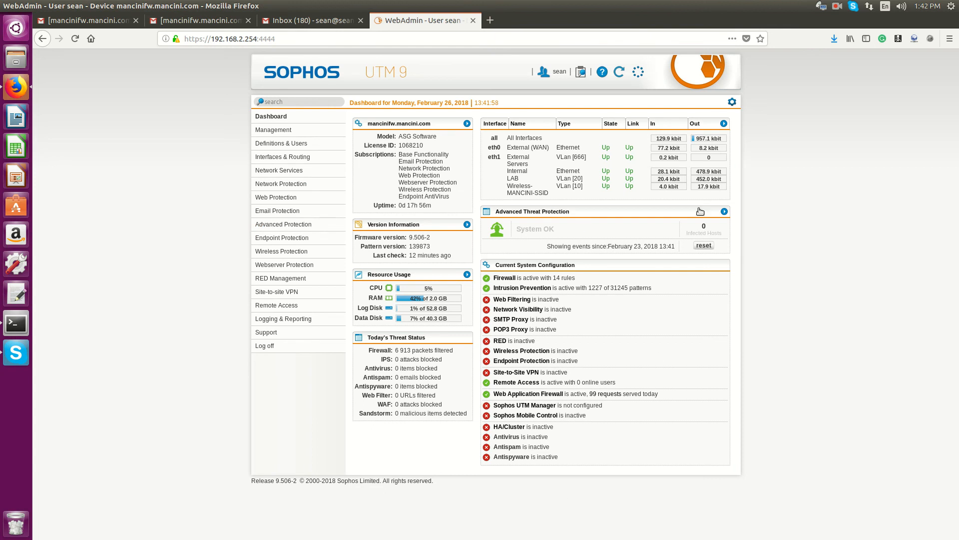
mouse_move(746, 333)
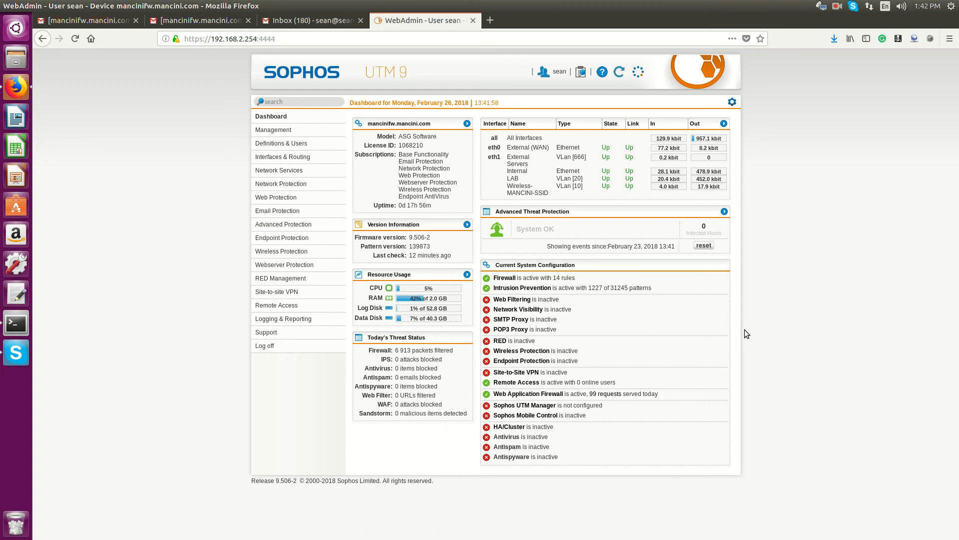
mouse_move(702, 289)
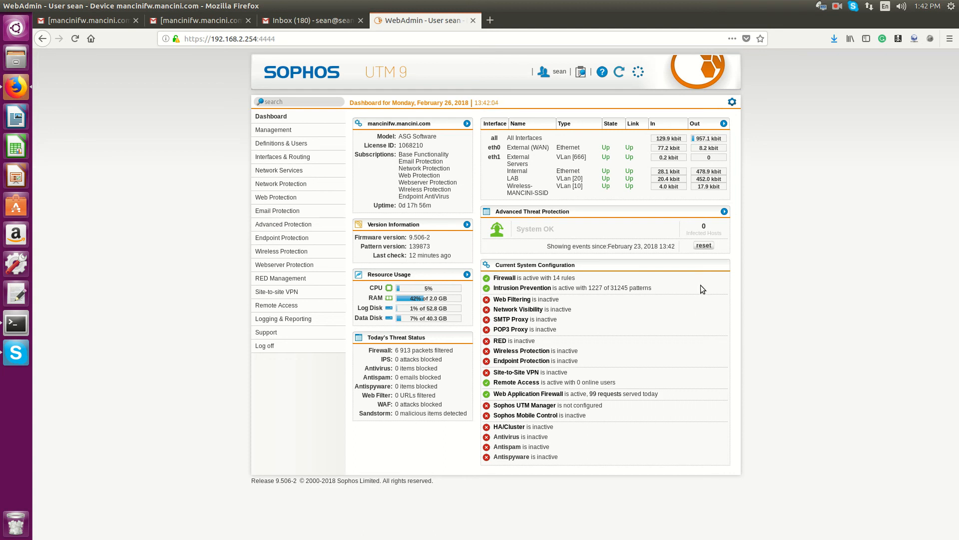
mouse_move(722, 207)
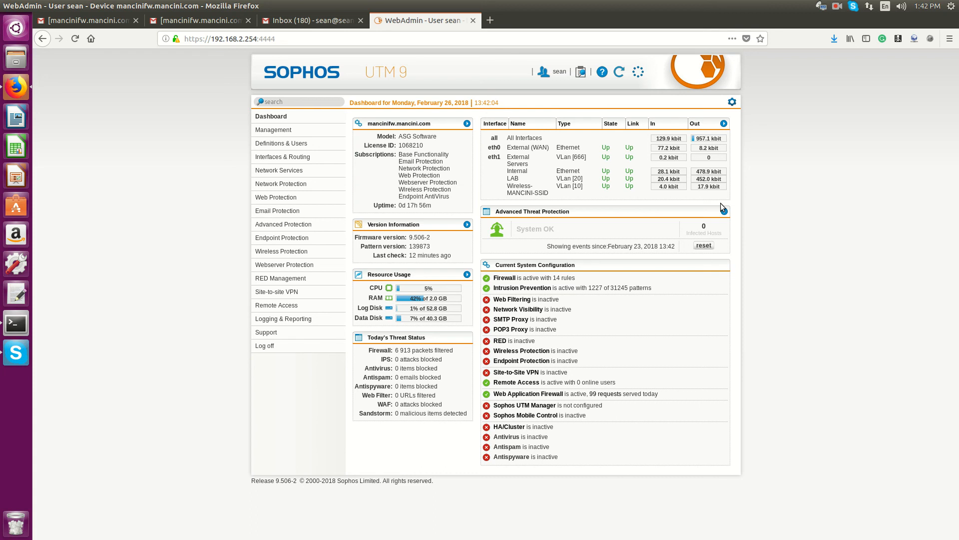
mouse_move(776, 13)
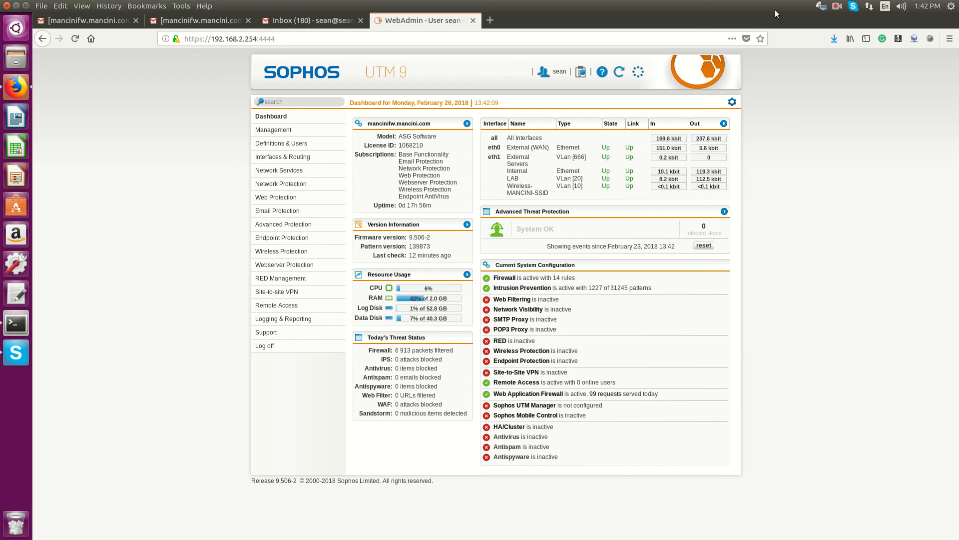